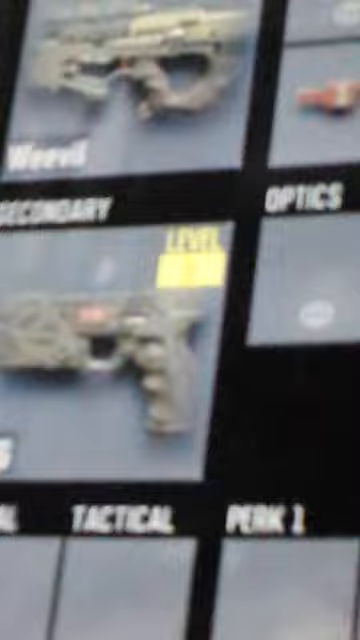
pyautogui.scroll(-3)
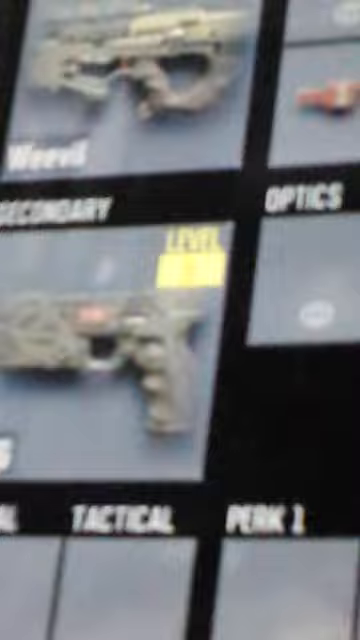